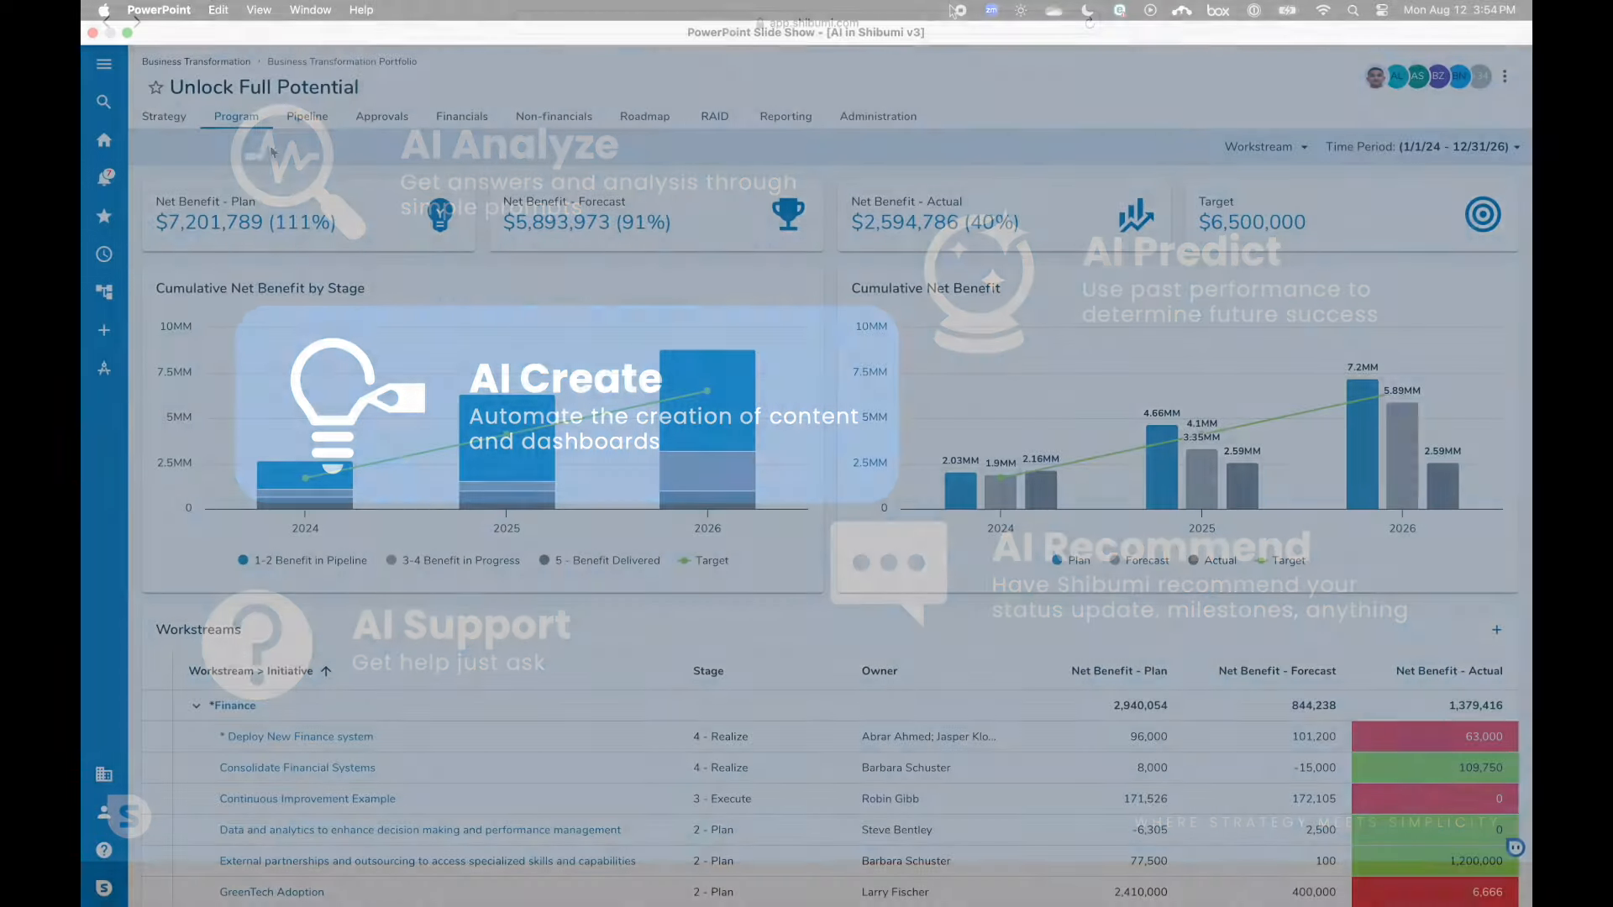
# Create an empty dashboard named 'Initiative Progress' under the program's Reporting dashboards.
pyautogui.click(785, 115)
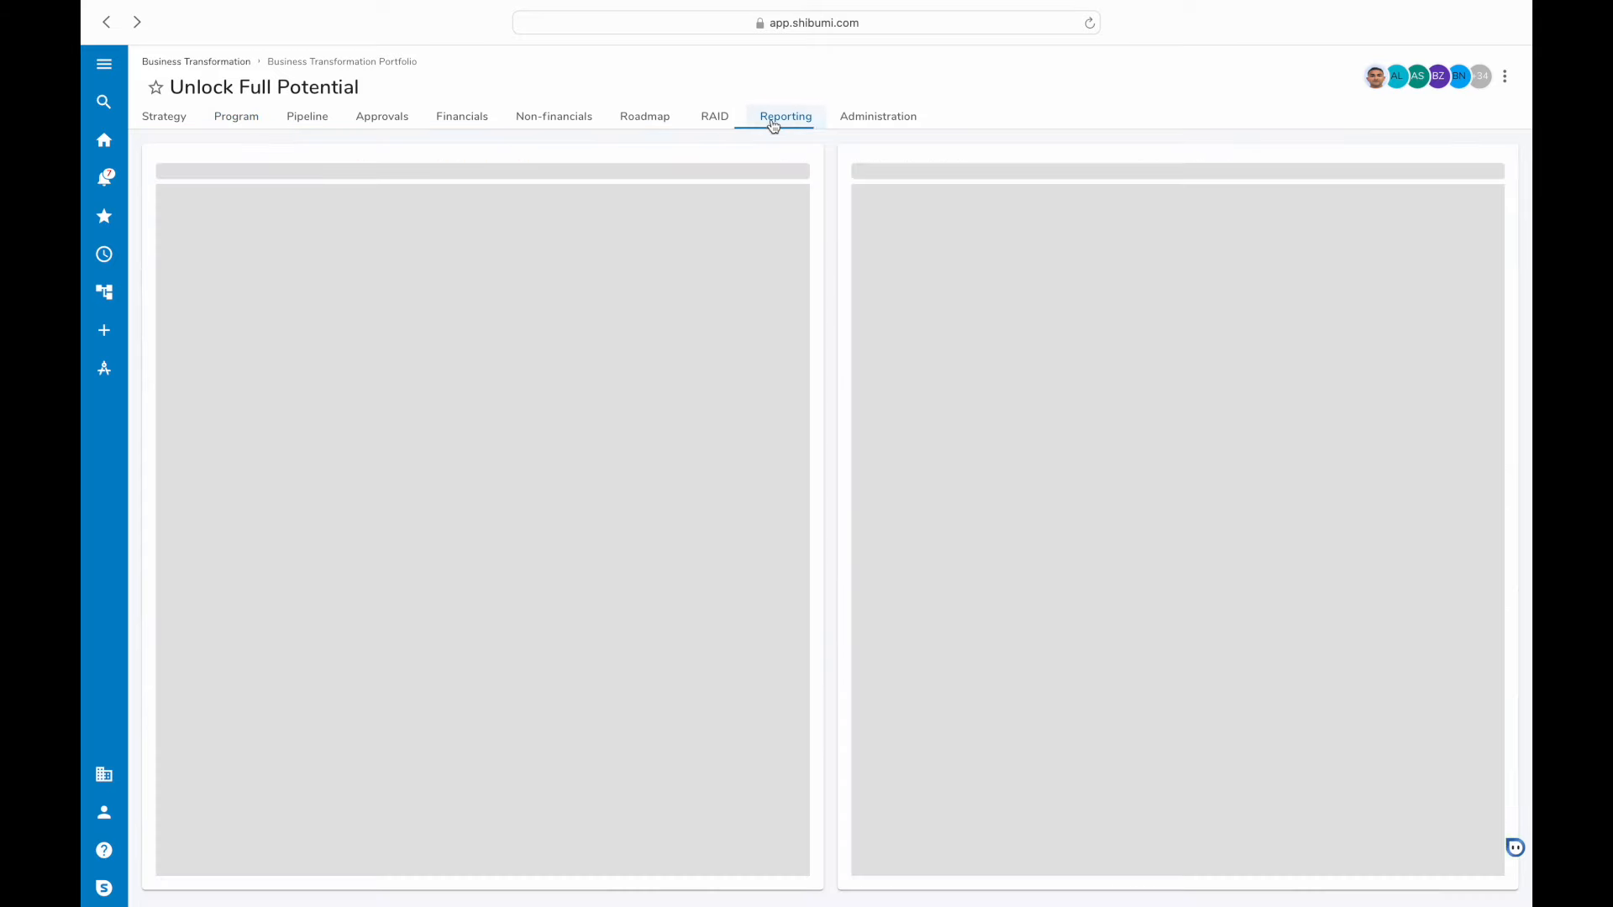
pyautogui.click(803, 167)
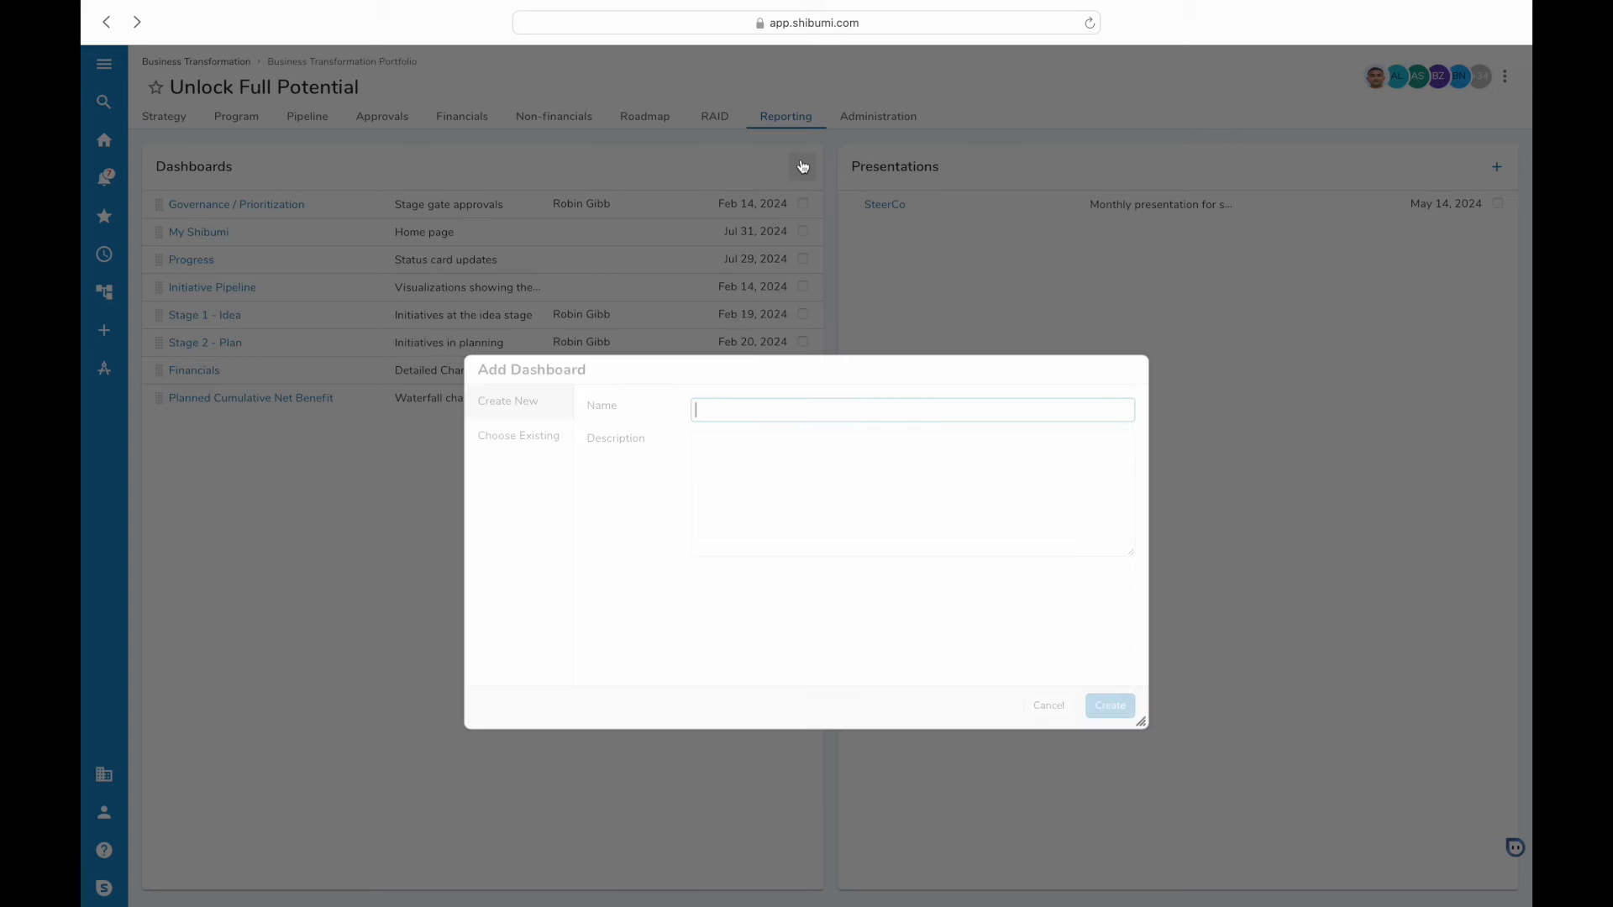
pyautogui.write('Initiative P')
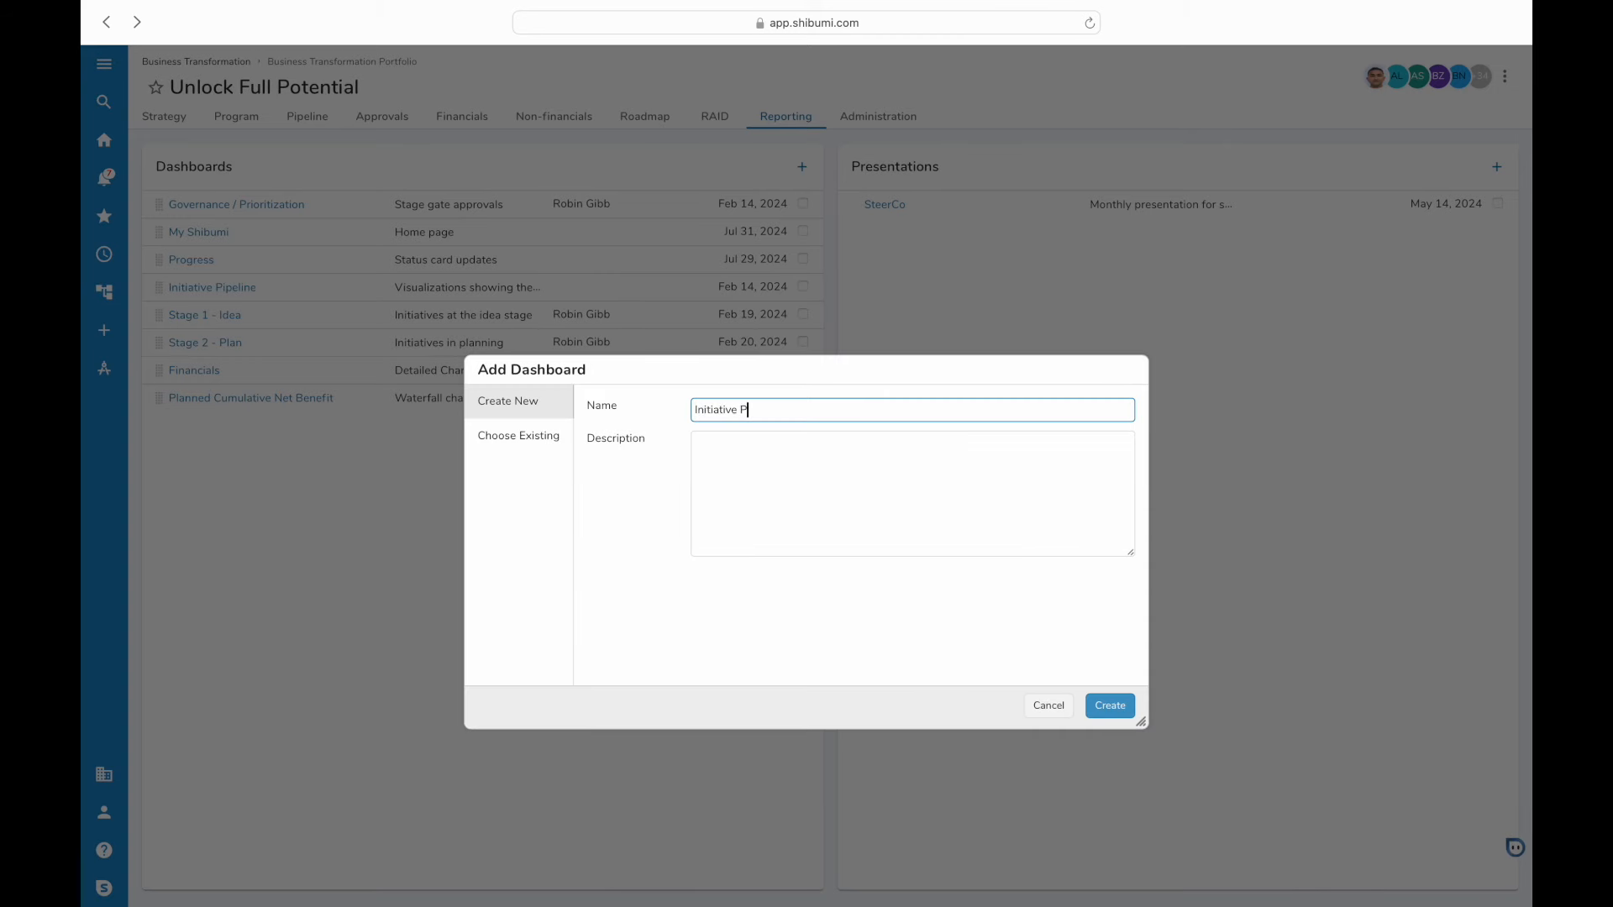
pyautogui.click(1109, 705)
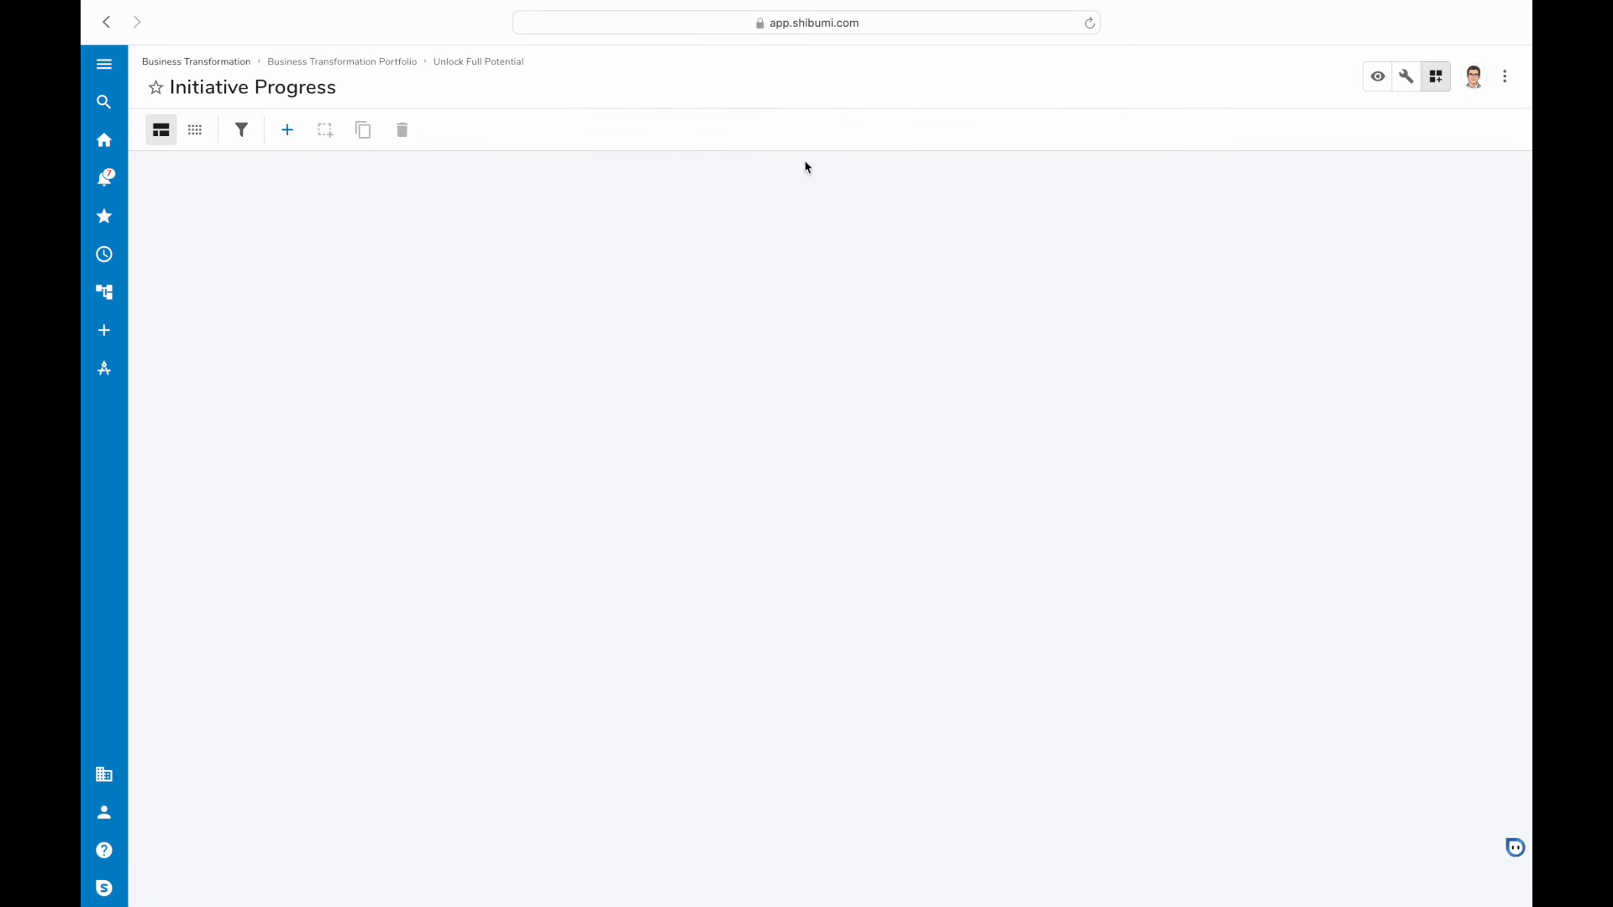
# Ask the AI assistant to build initiatives by stage and workstream with benefits, status and dates.
pyautogui.click(1517, 850)
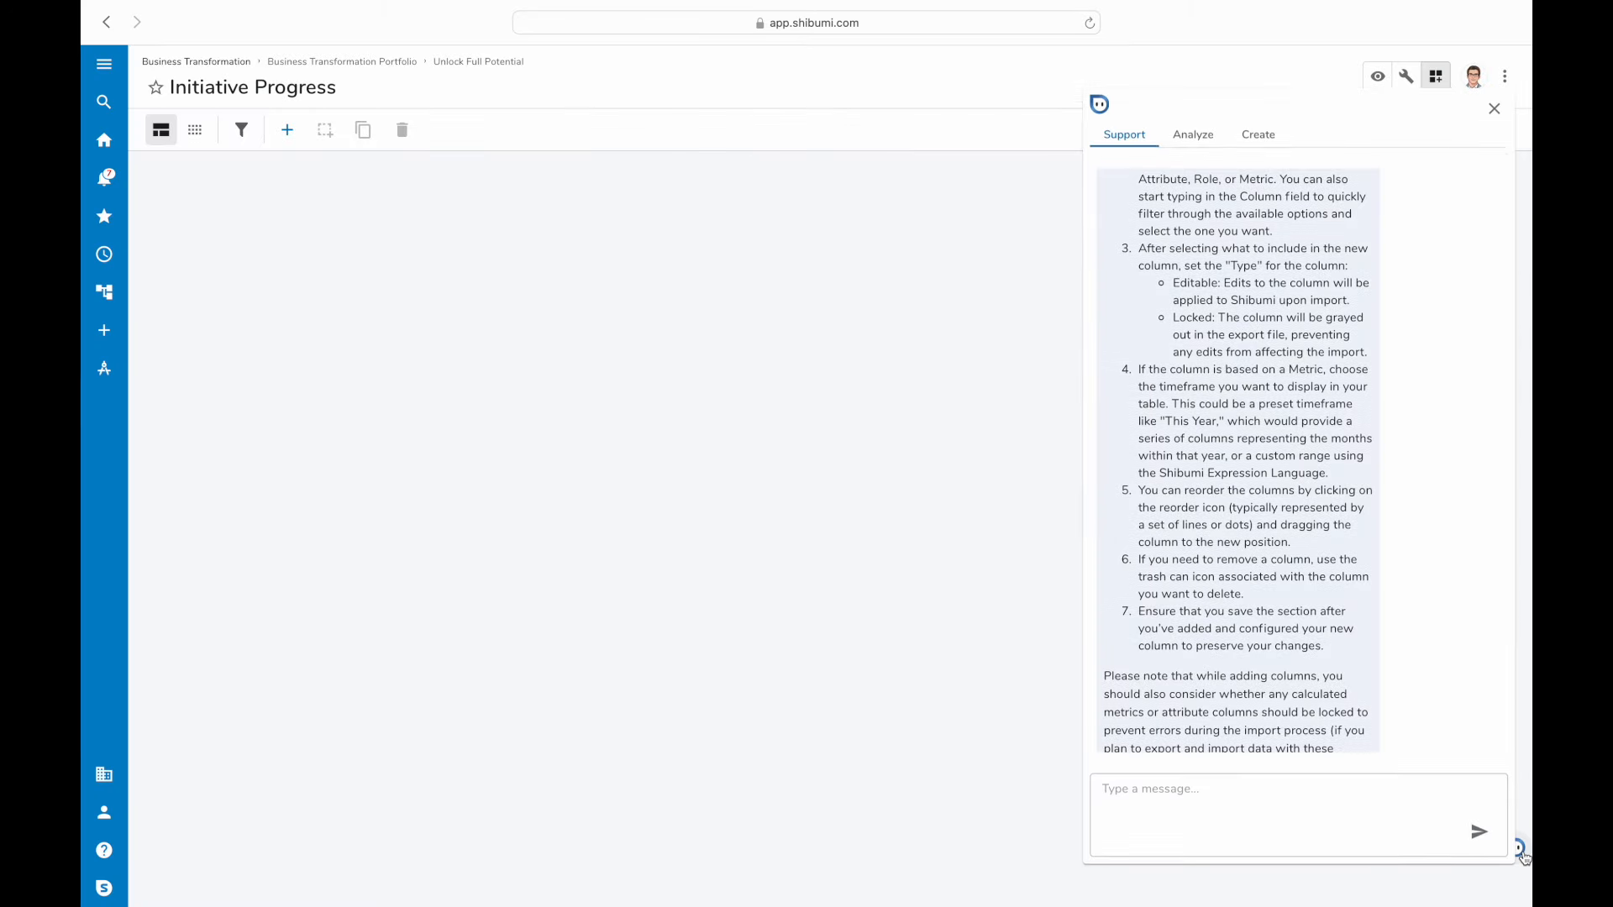
pyautogui.click(1257, 134)
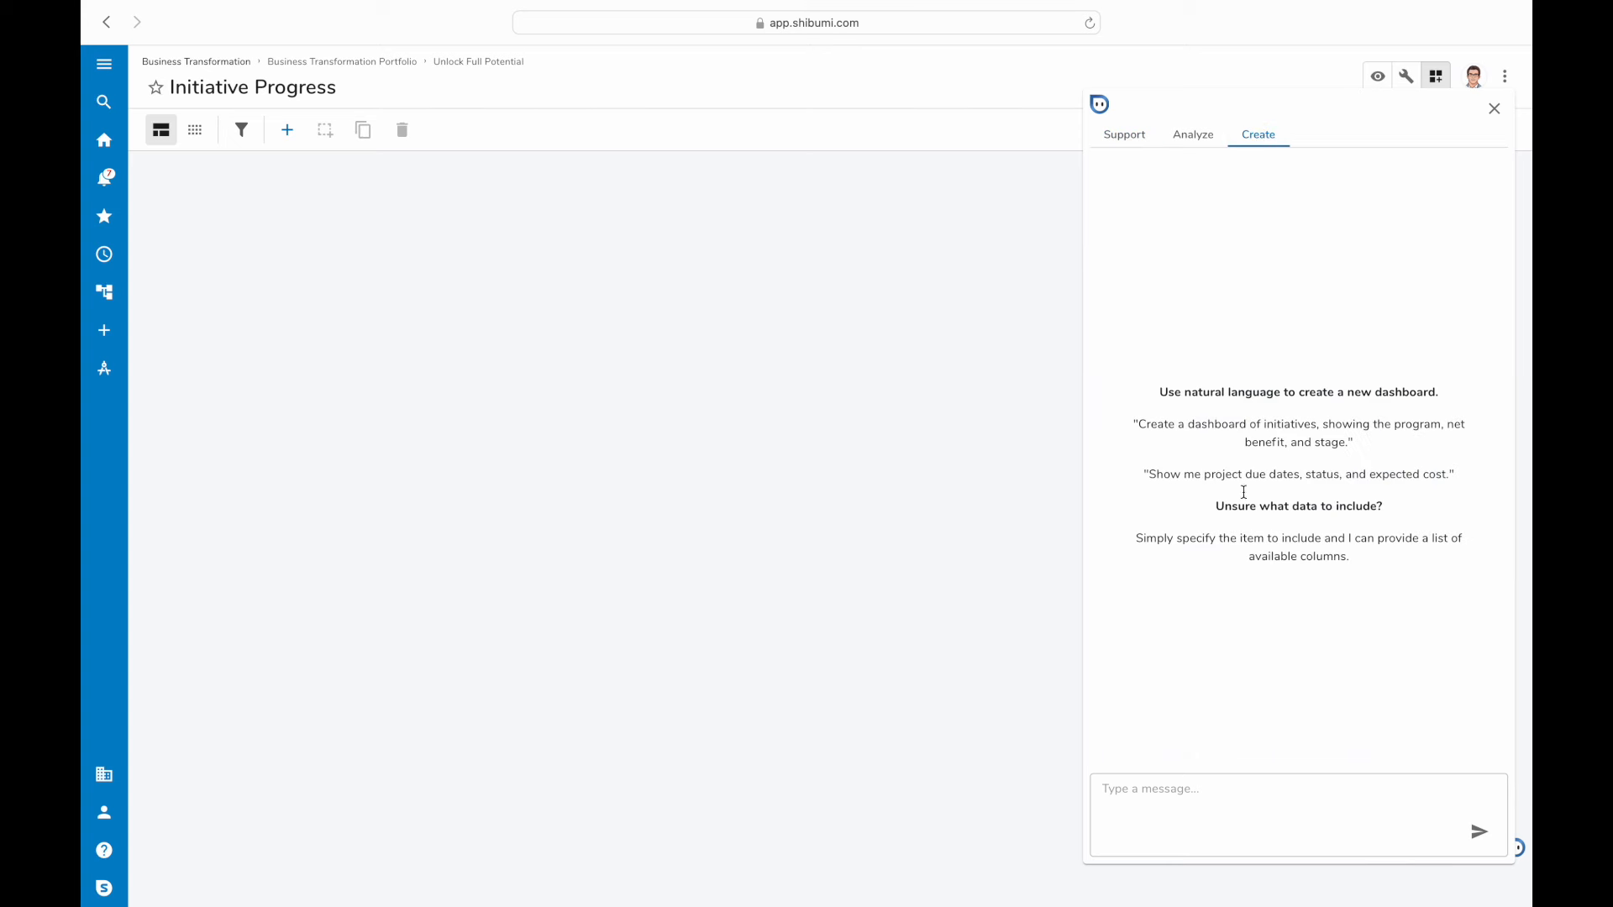
pyautogui.write('cre')
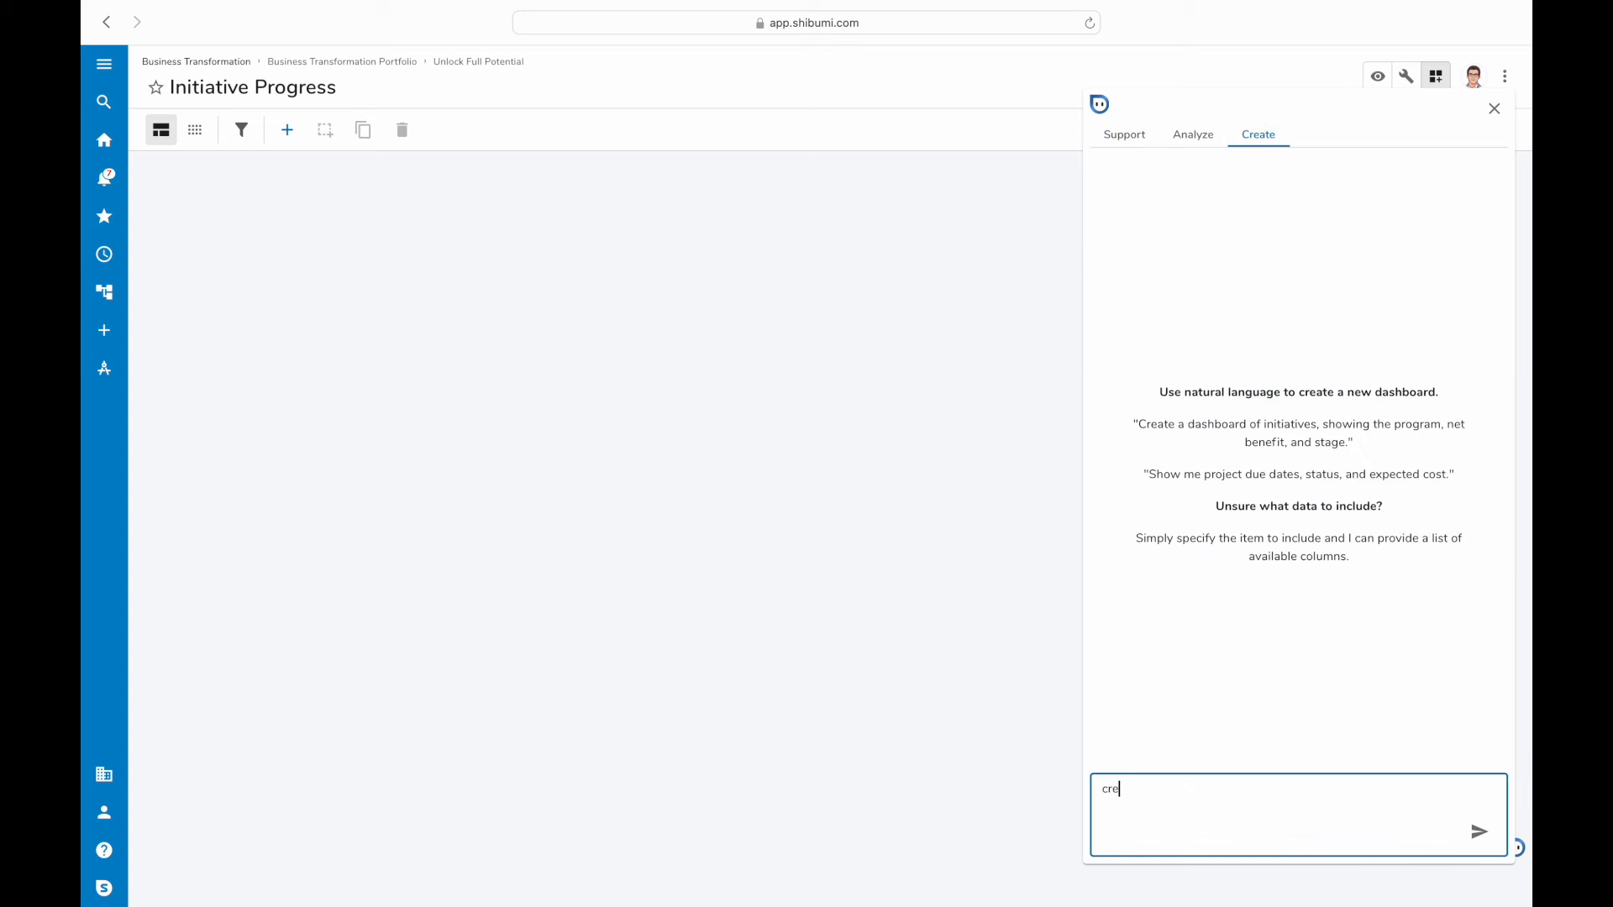
pyautogui.click(1478, 831)
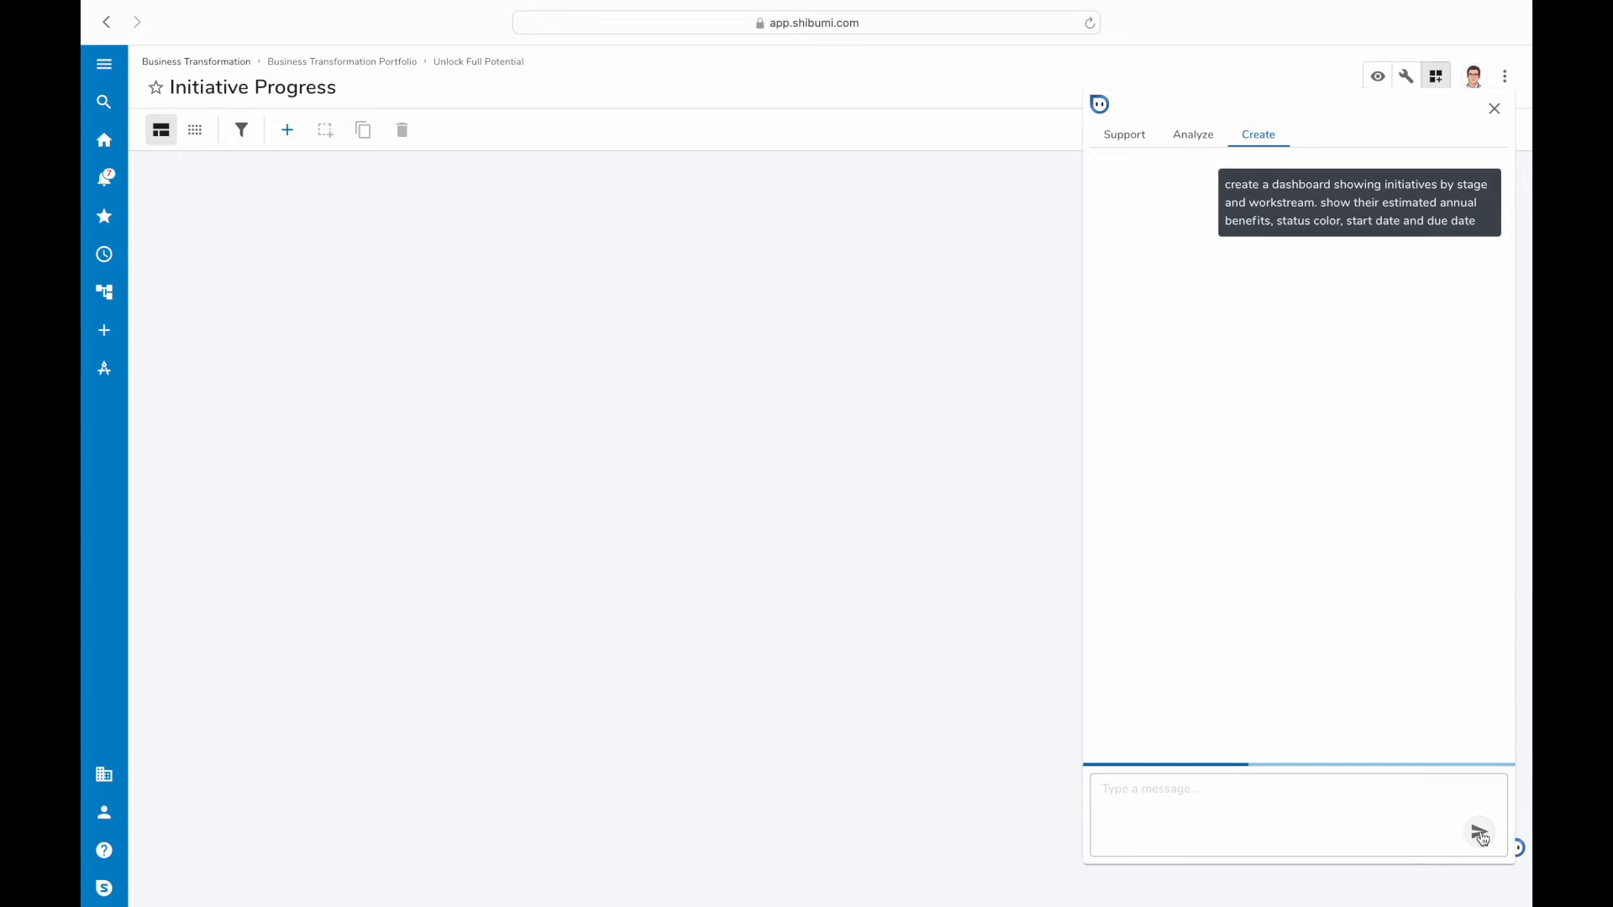
pyautogui.click(1480, 834)
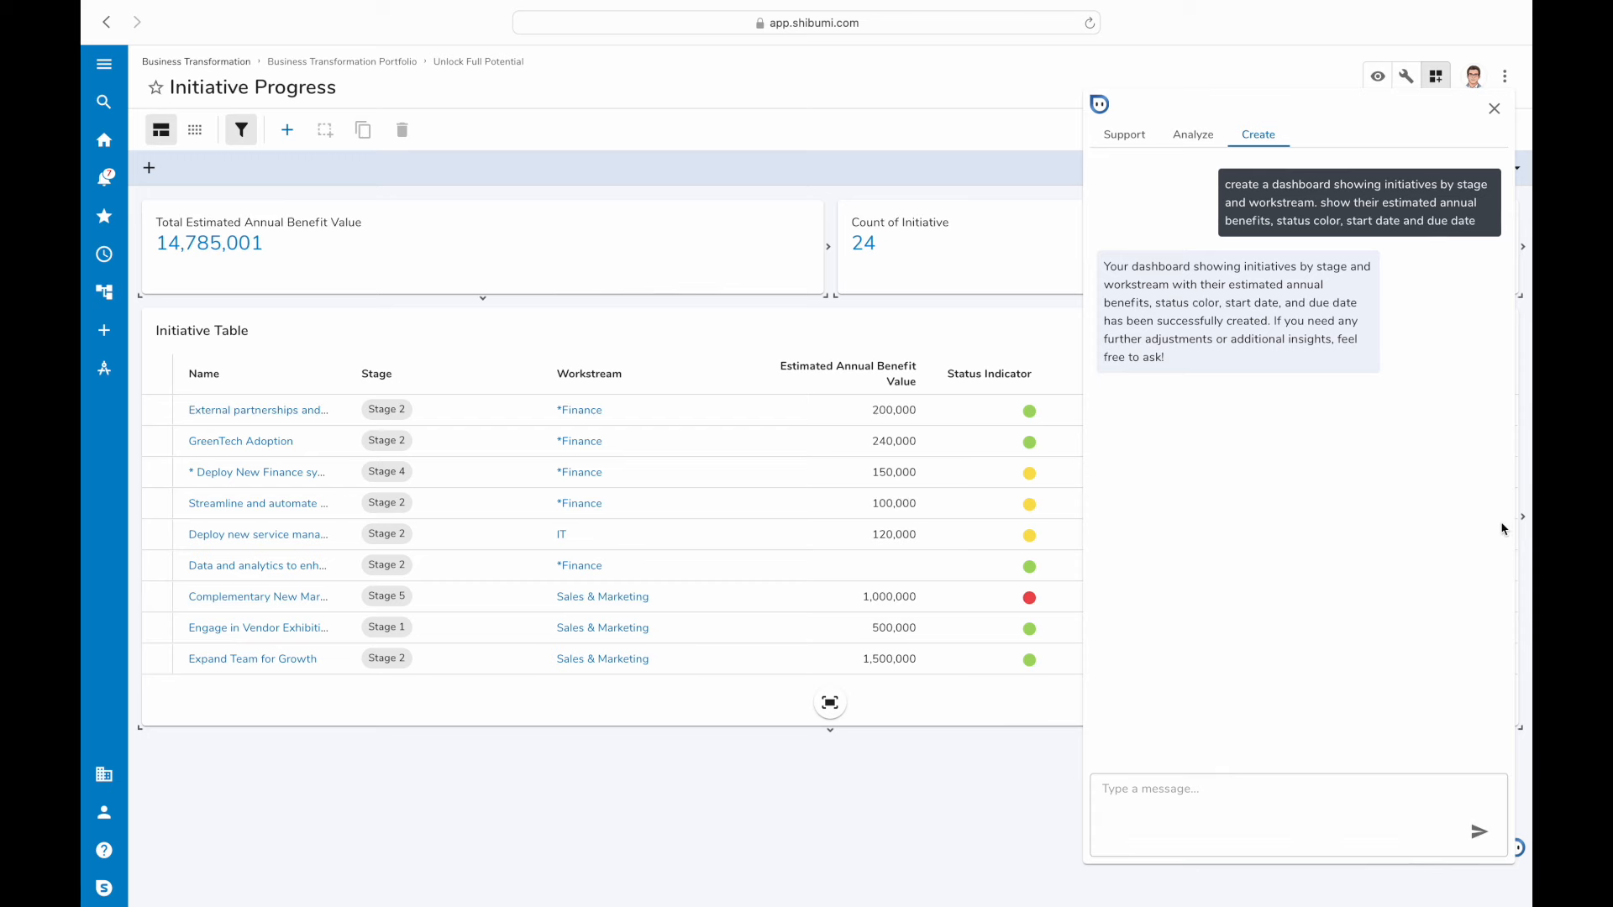
# Close the assistant and try filtering the dashboard to Stage 3 initiatives.
pyautogui.click(1493, 108)
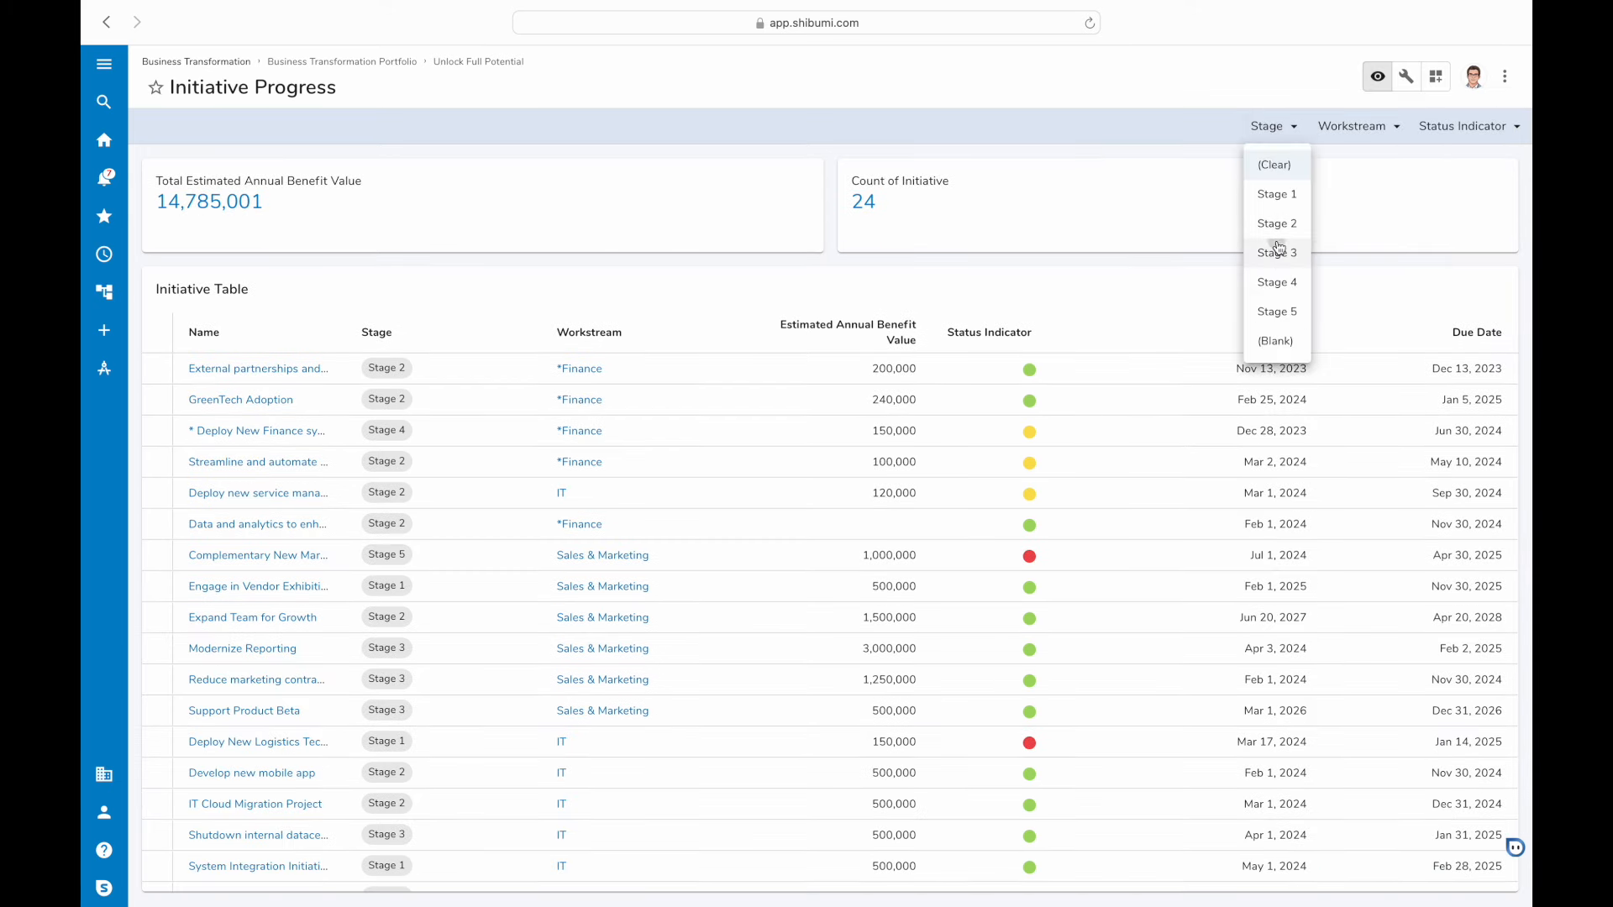
pyautogui.click(1275, 252)
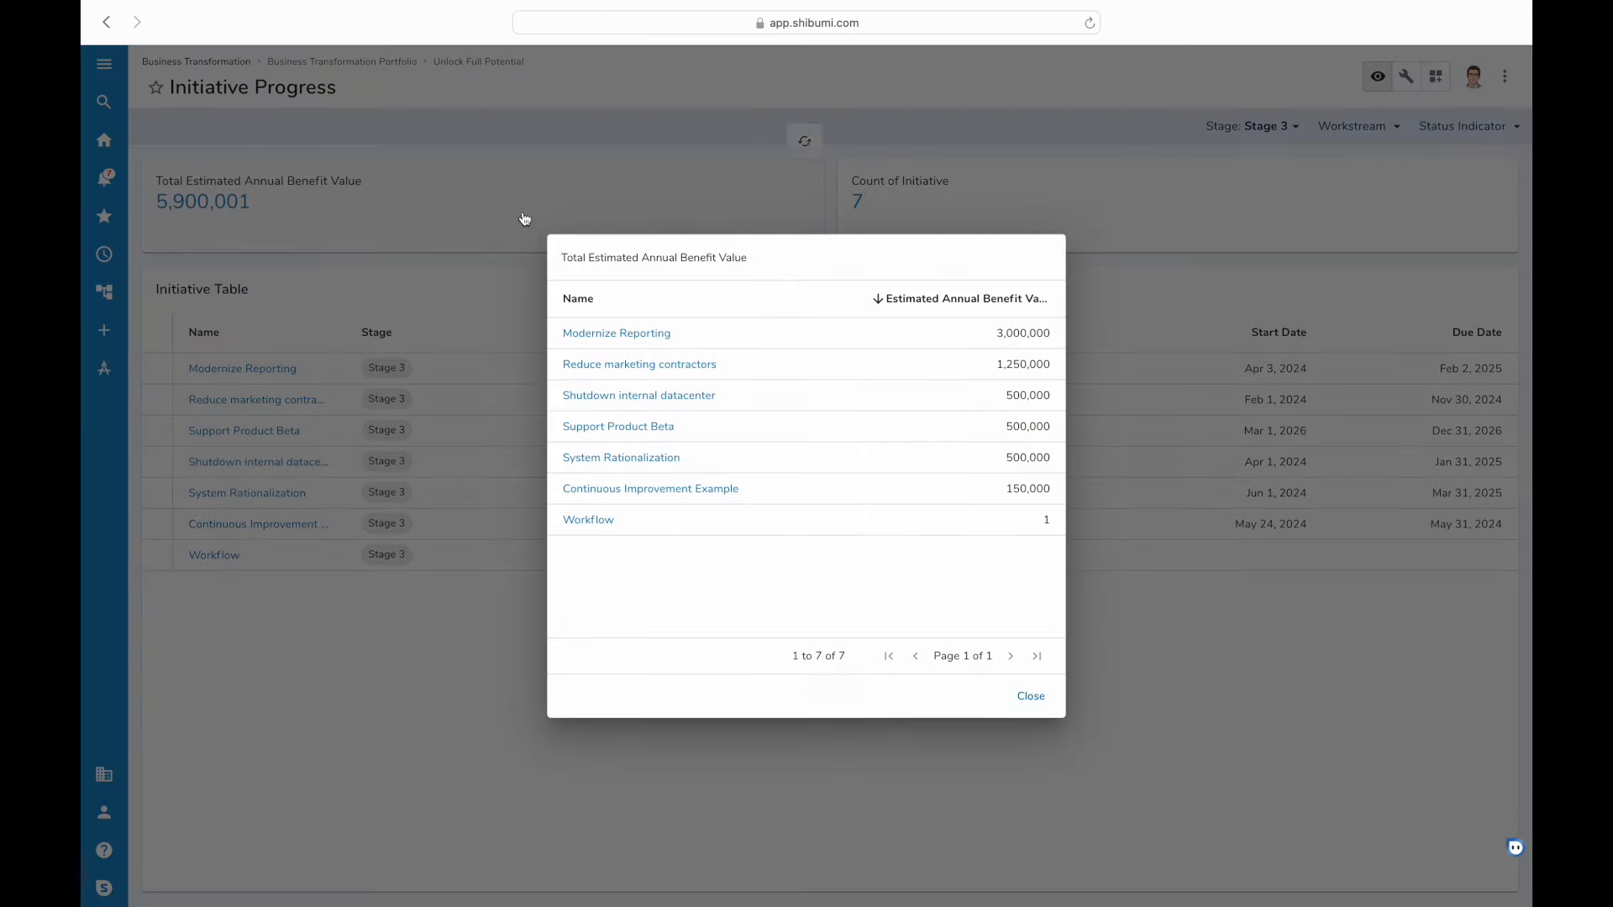
pyautogui.click(1030, 696)
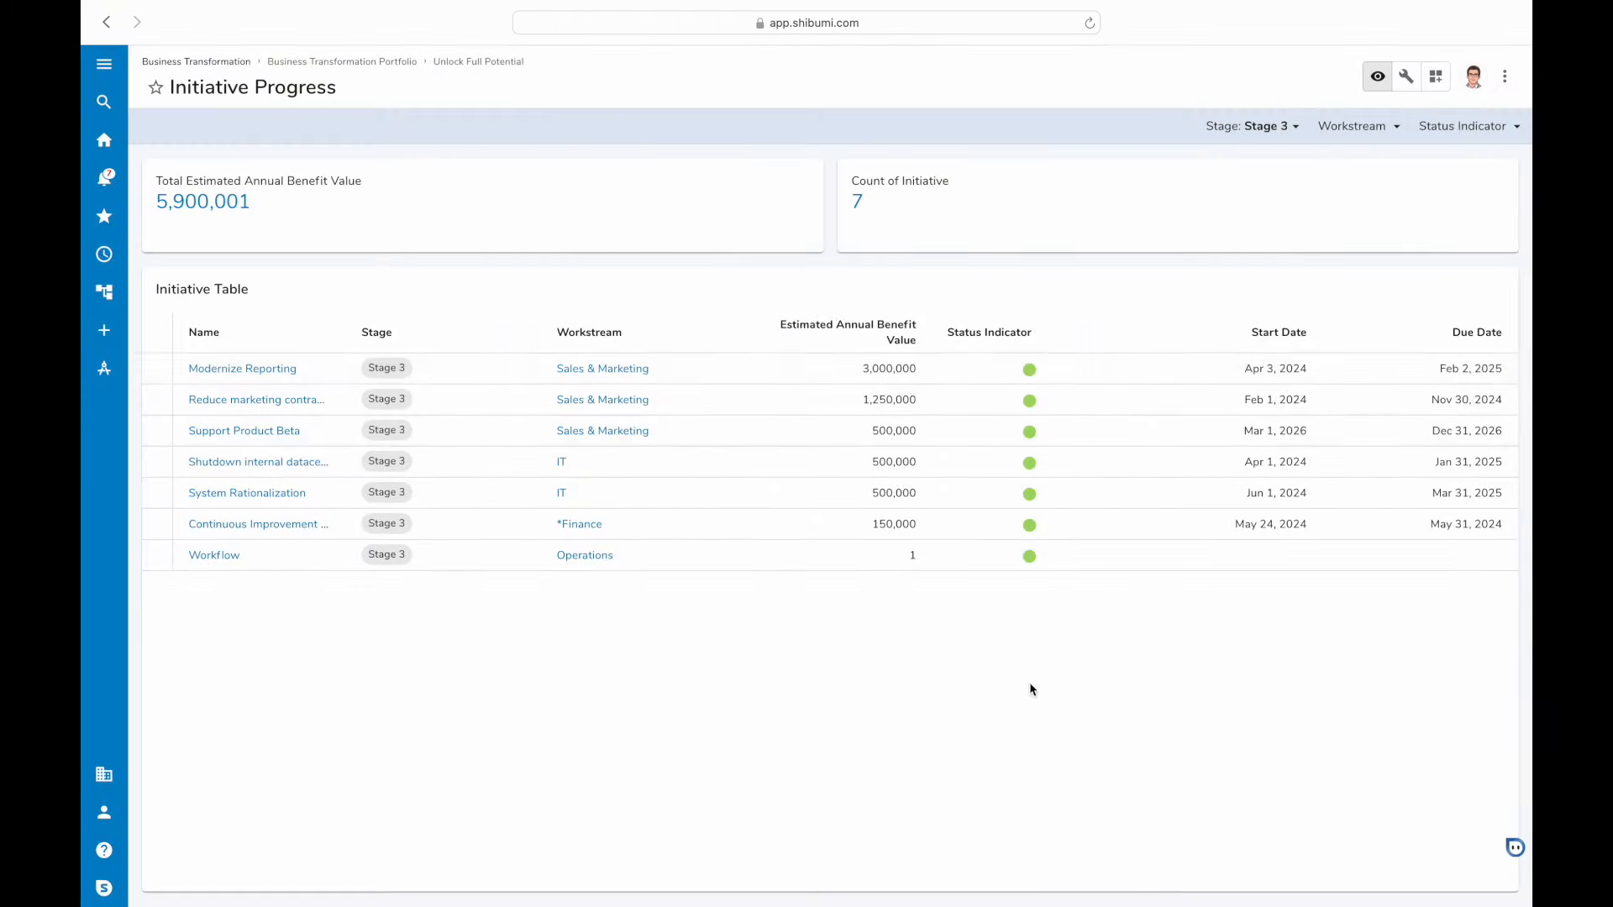
# Clear the stage filter and filter to the *Finance workstream instead.
pyautogui.click(1250, 125)
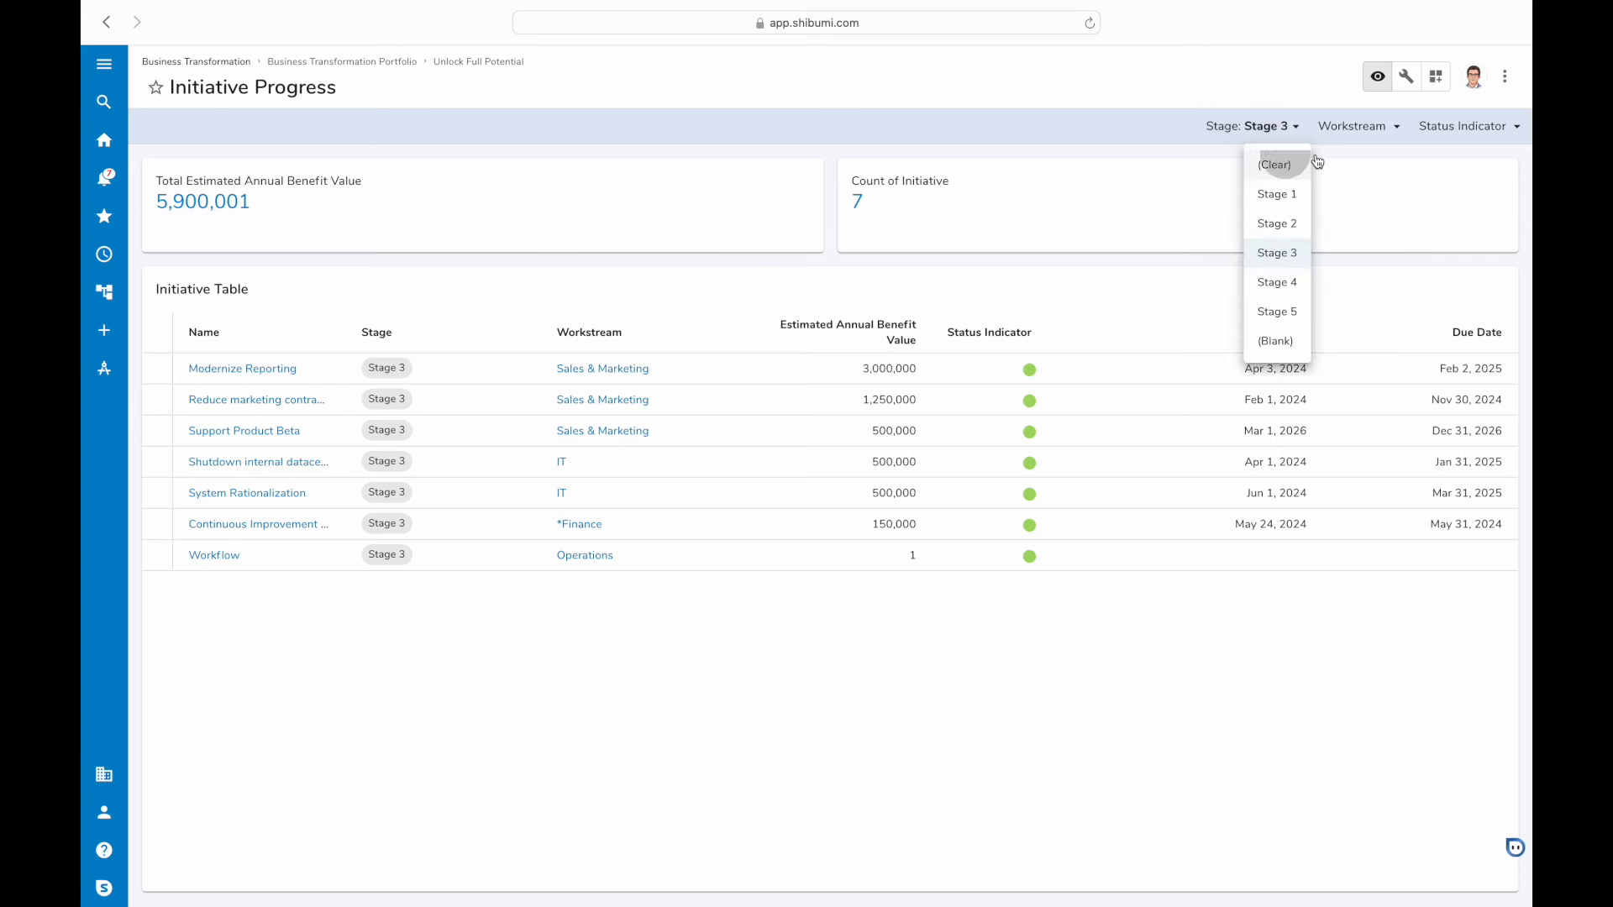
pyautogui.click(1275, 164)
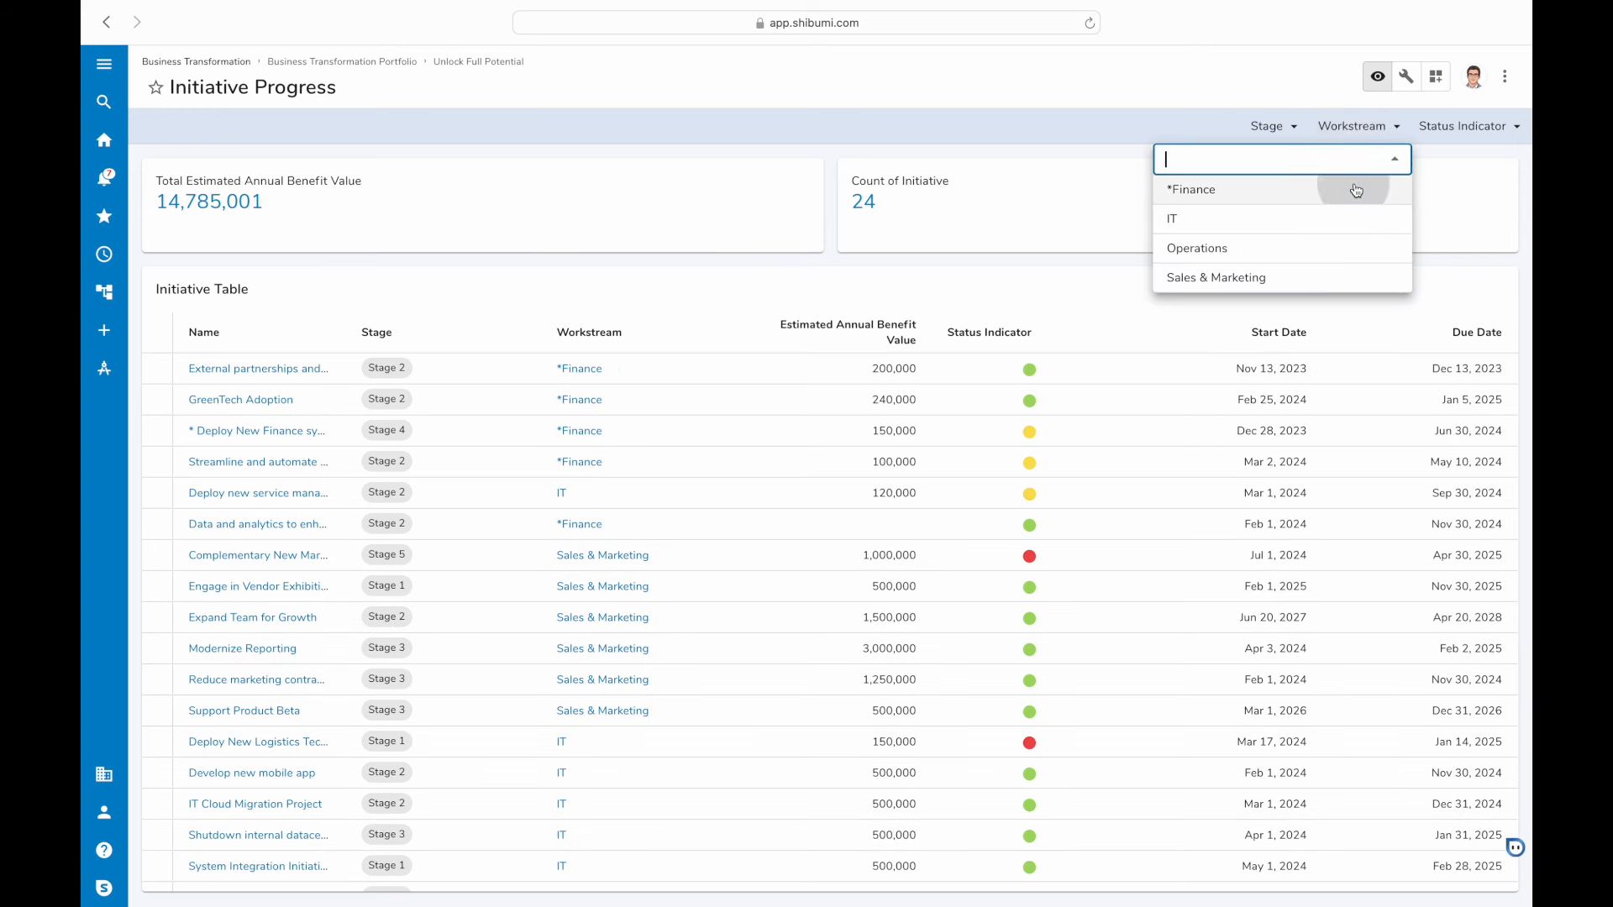
pyautogui.click(1192, 190)
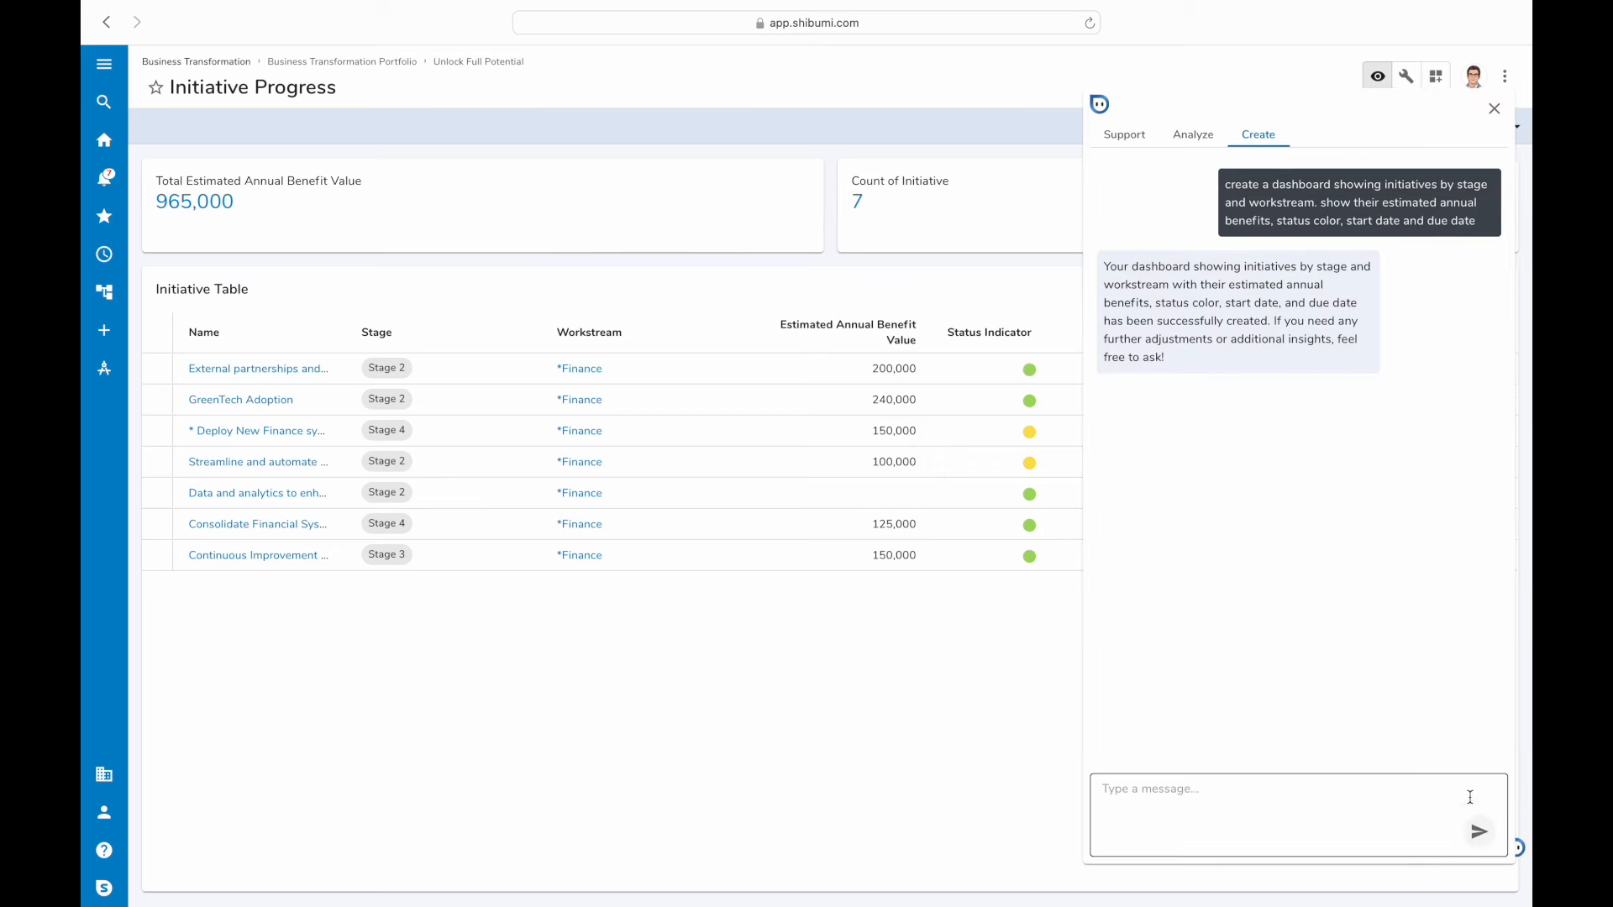
# Ask the assistant 'what other benefit columns can I add'.
pyautogui.write('what')
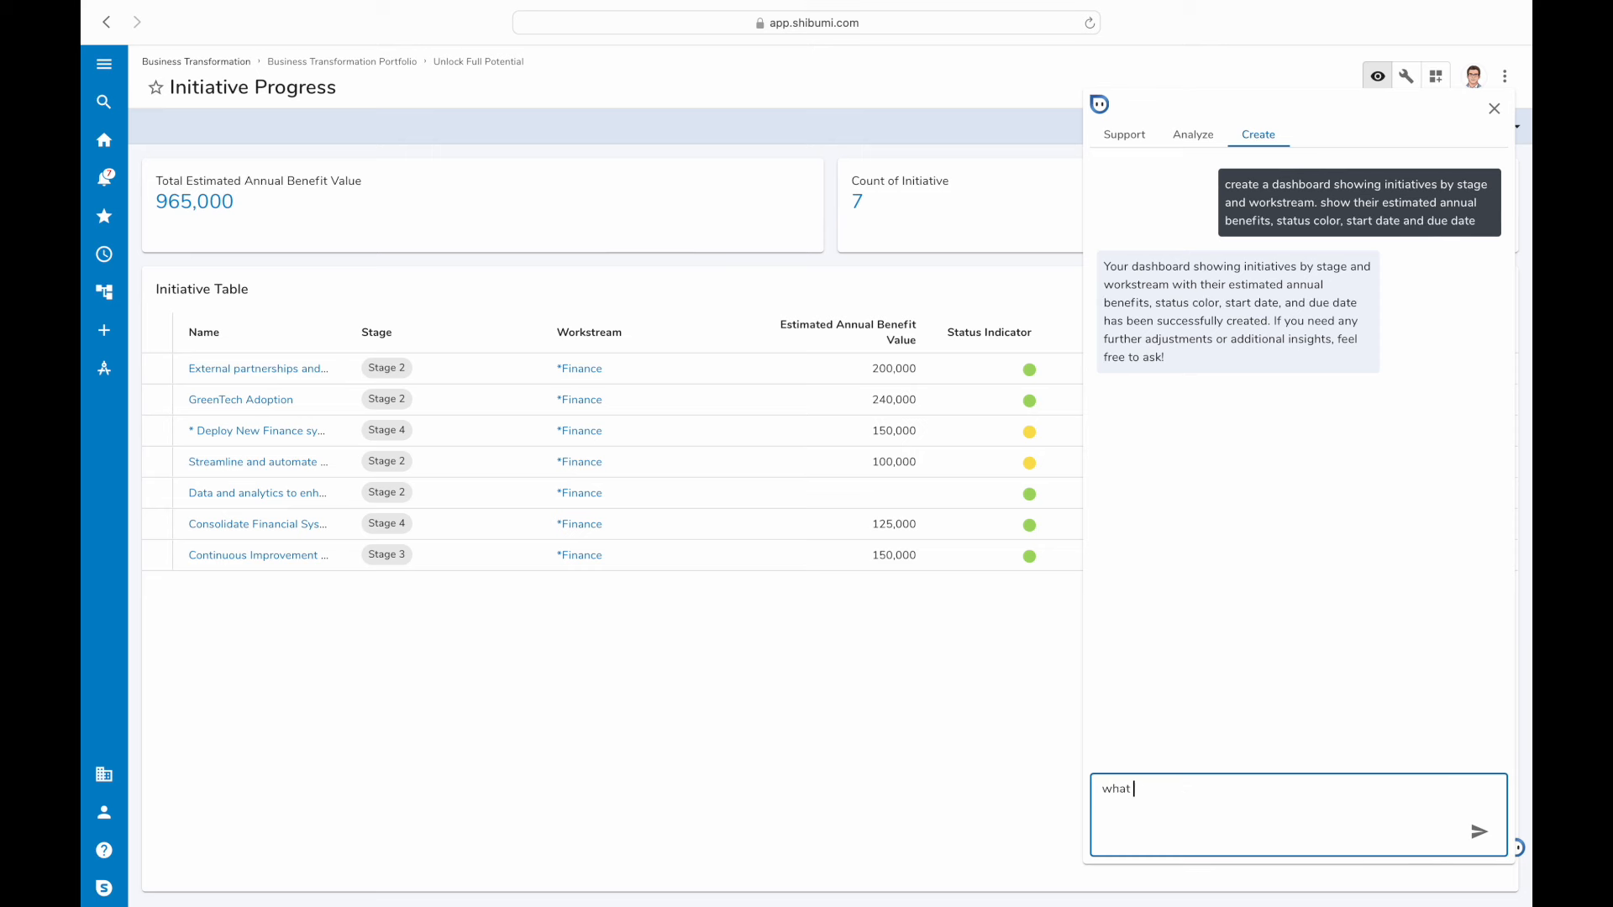
pyautogui.write('other benefit co')
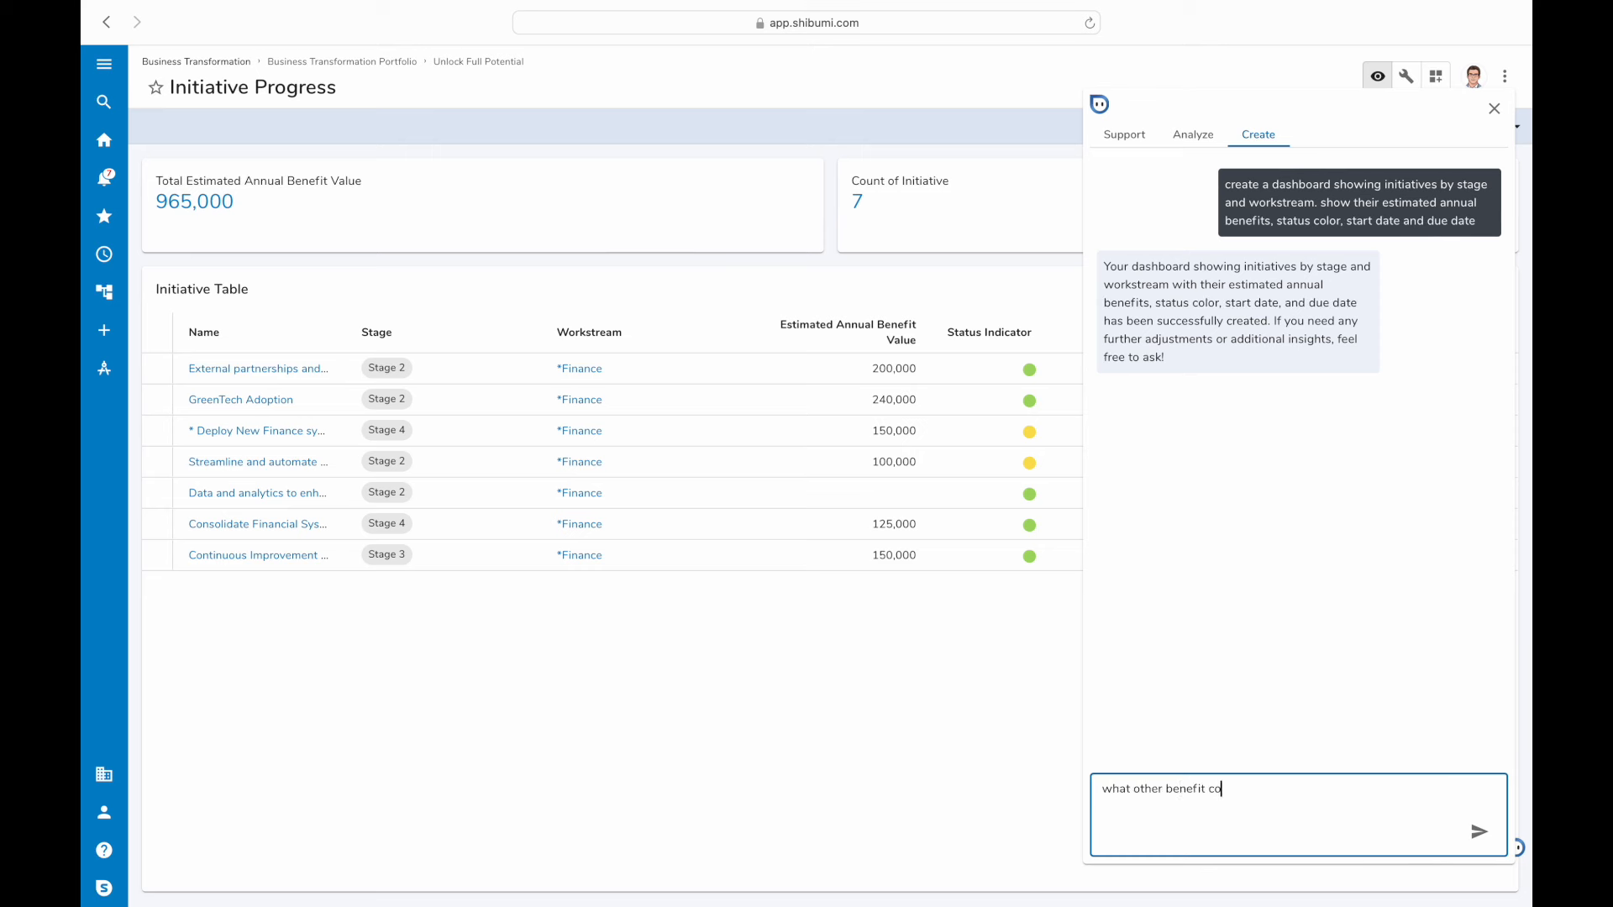
pyautogui.write('lumns can I add')
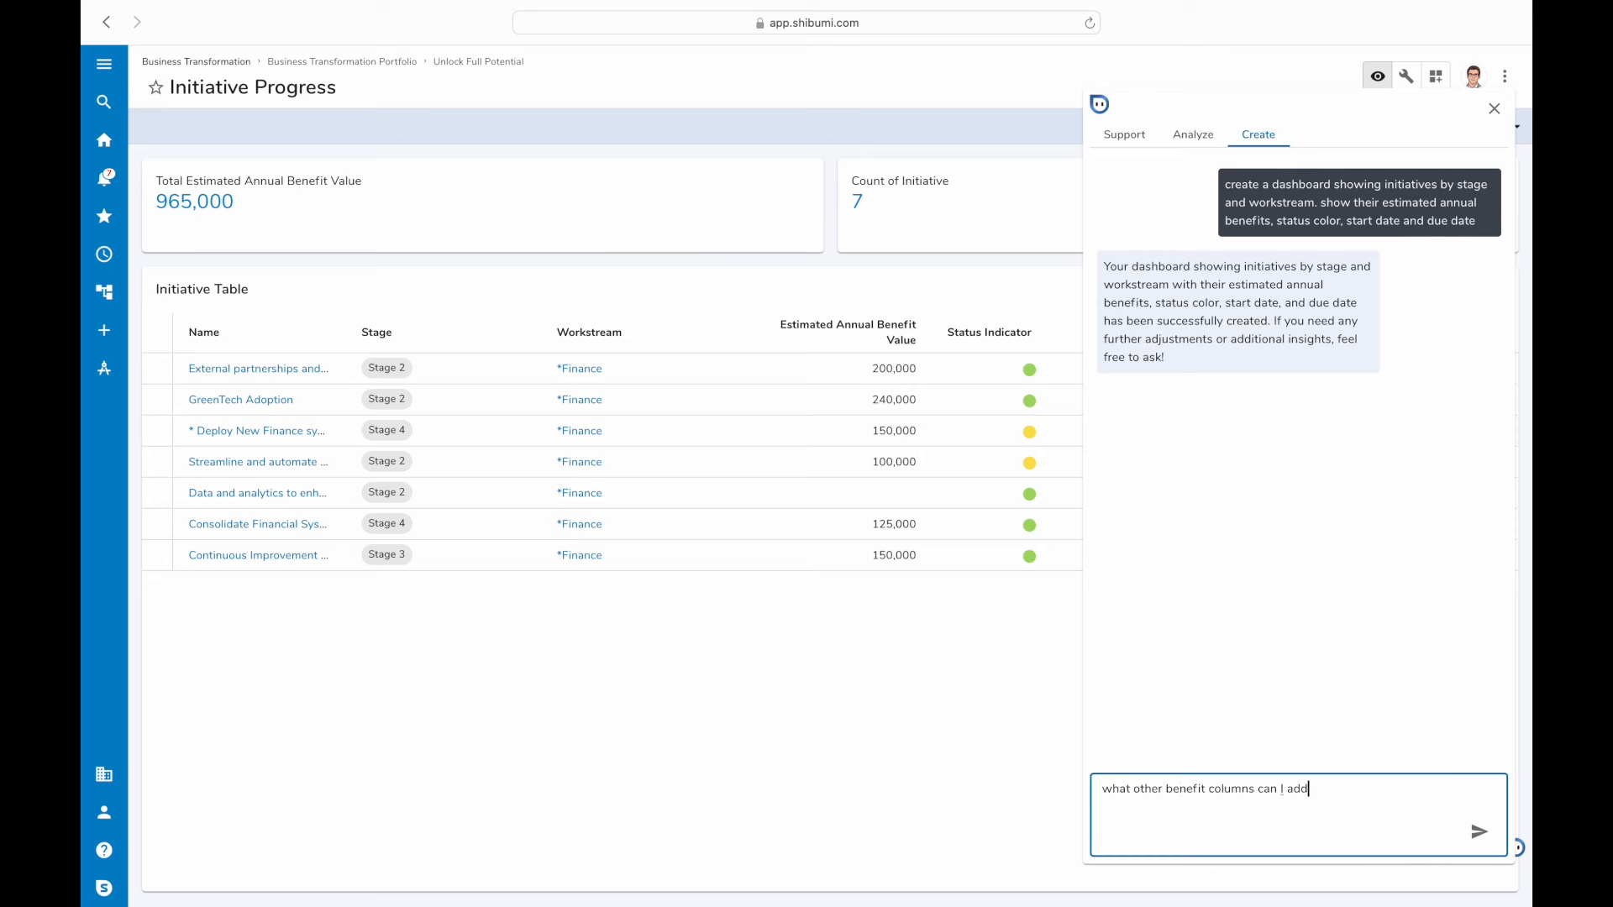
pyautogui.click(1480, 832)
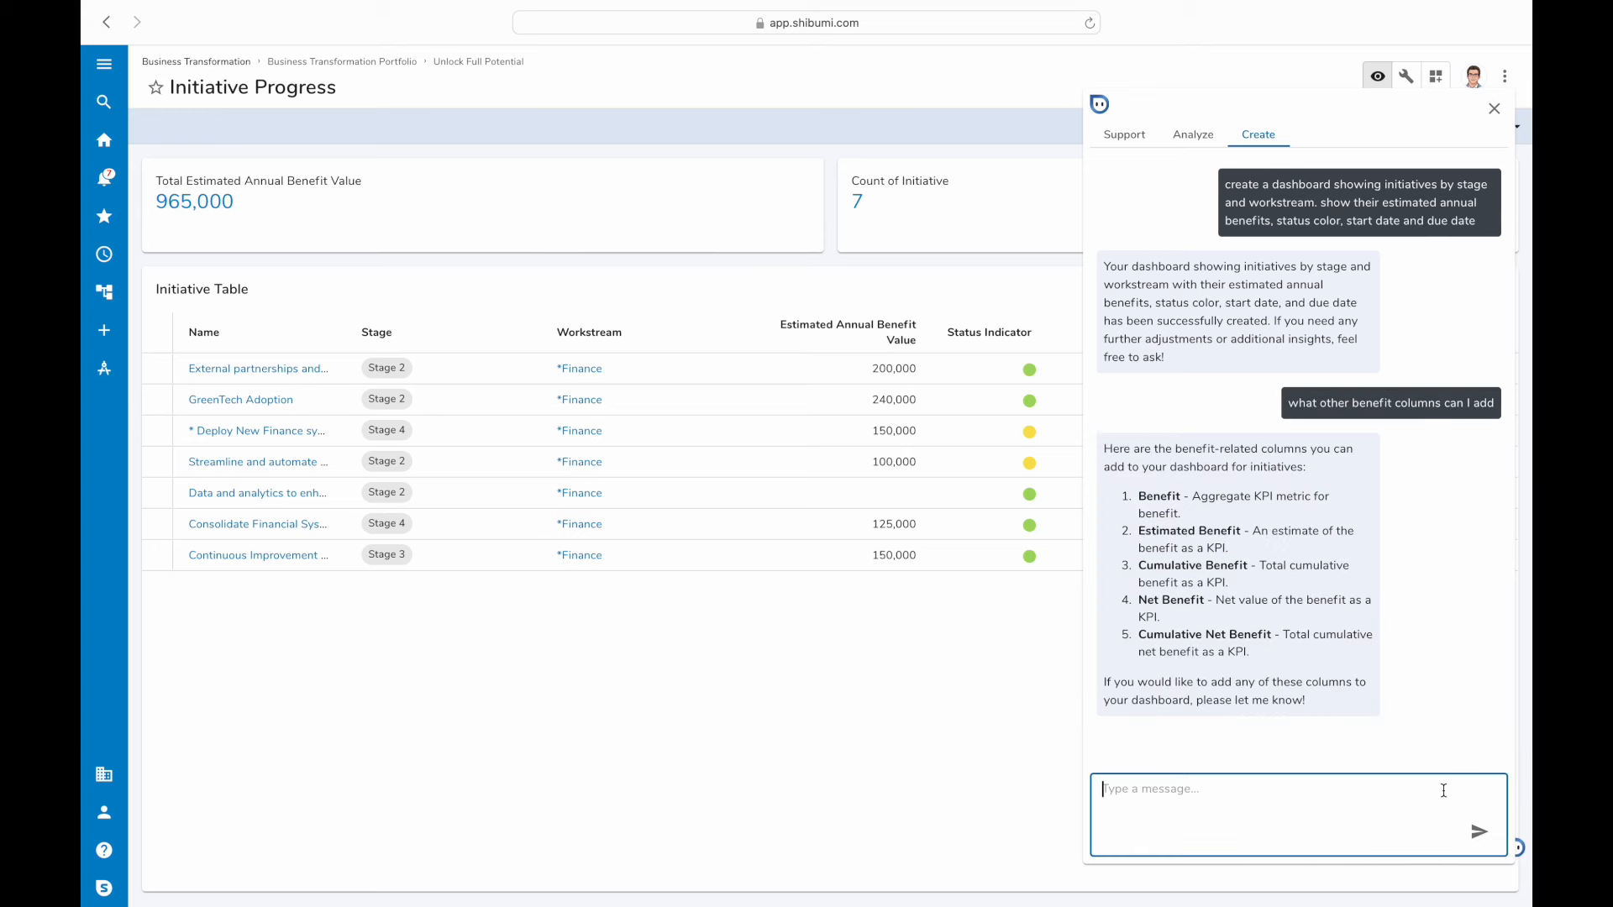
# Reply 'add 2' to add Estimated and Net Benefit columns, then close the assistant.
pyautogui.write('add 2')
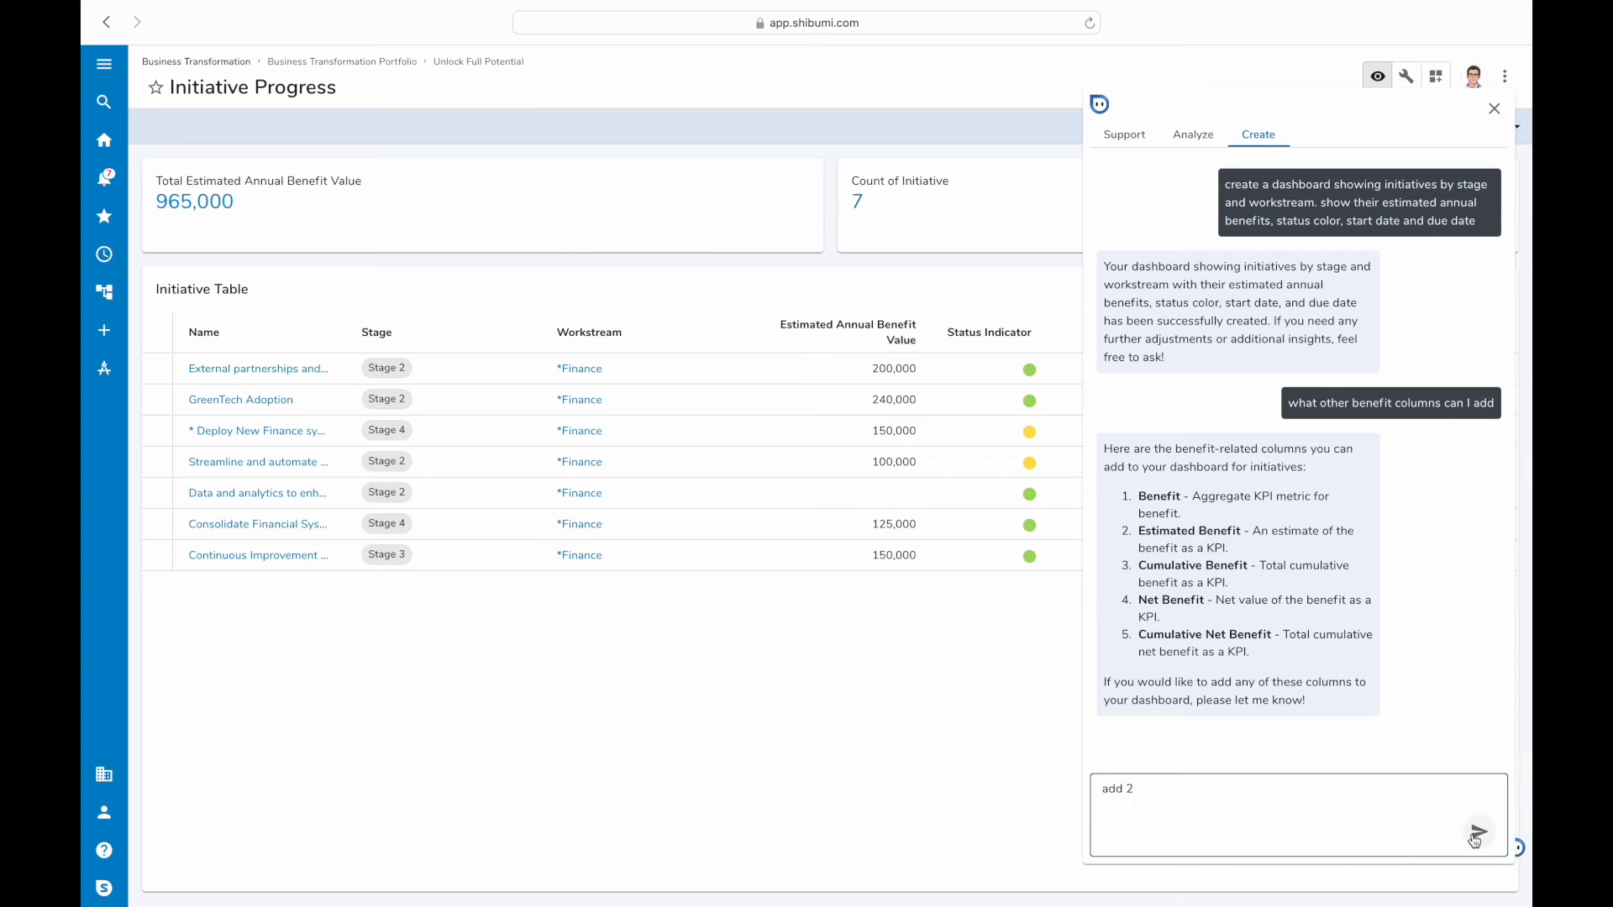
pyautogui.click(1477, 833)
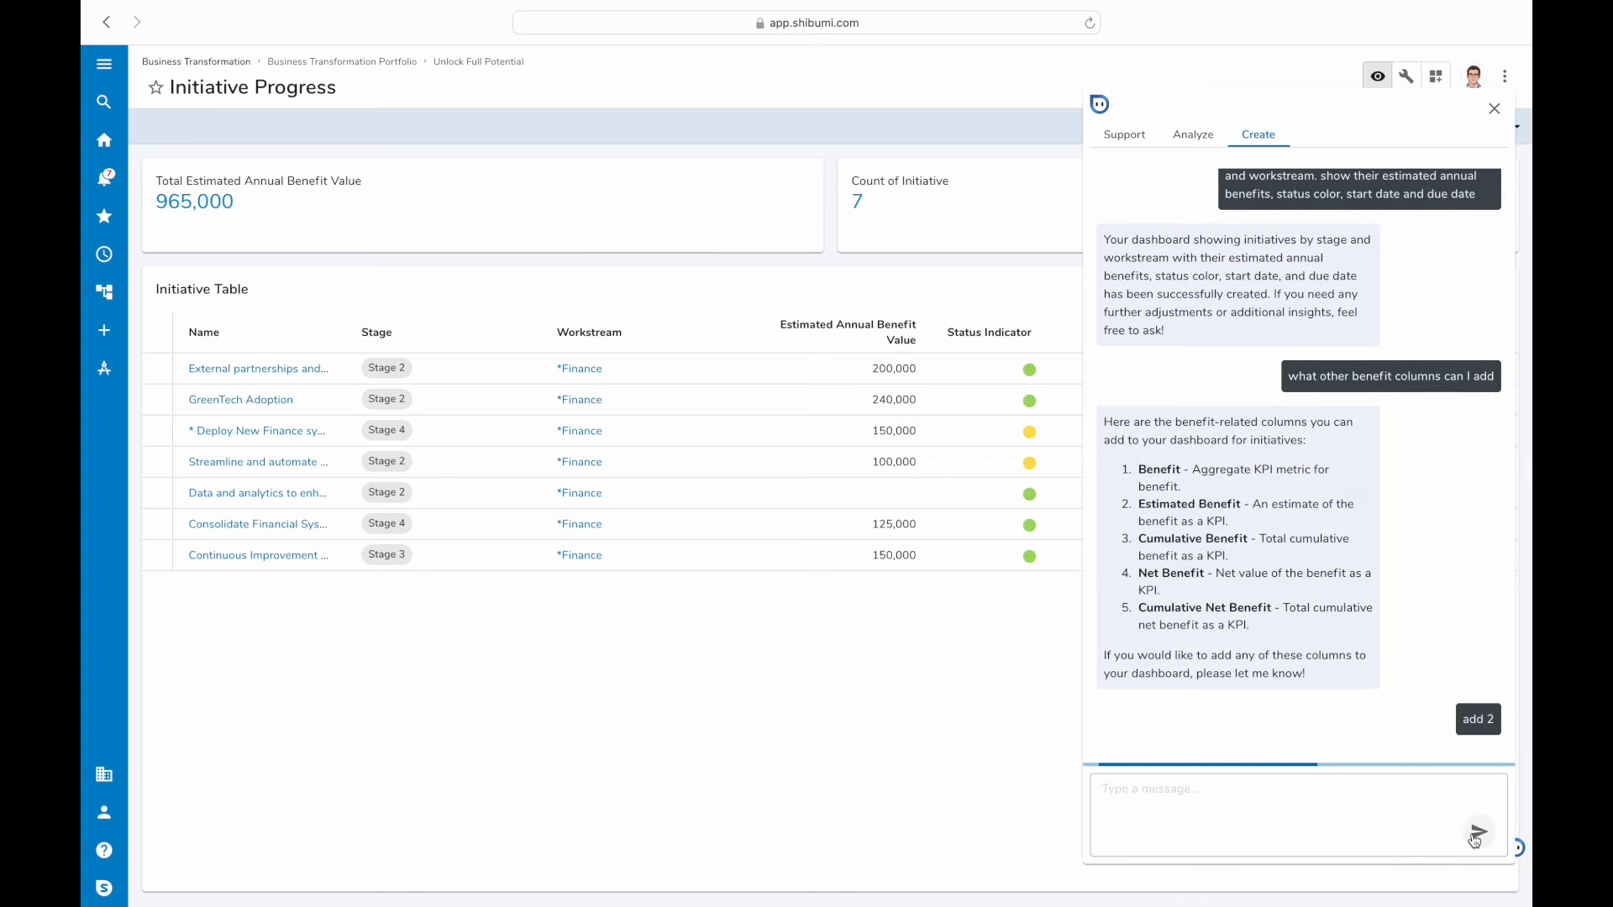
pyautogui.click(1477, 719)
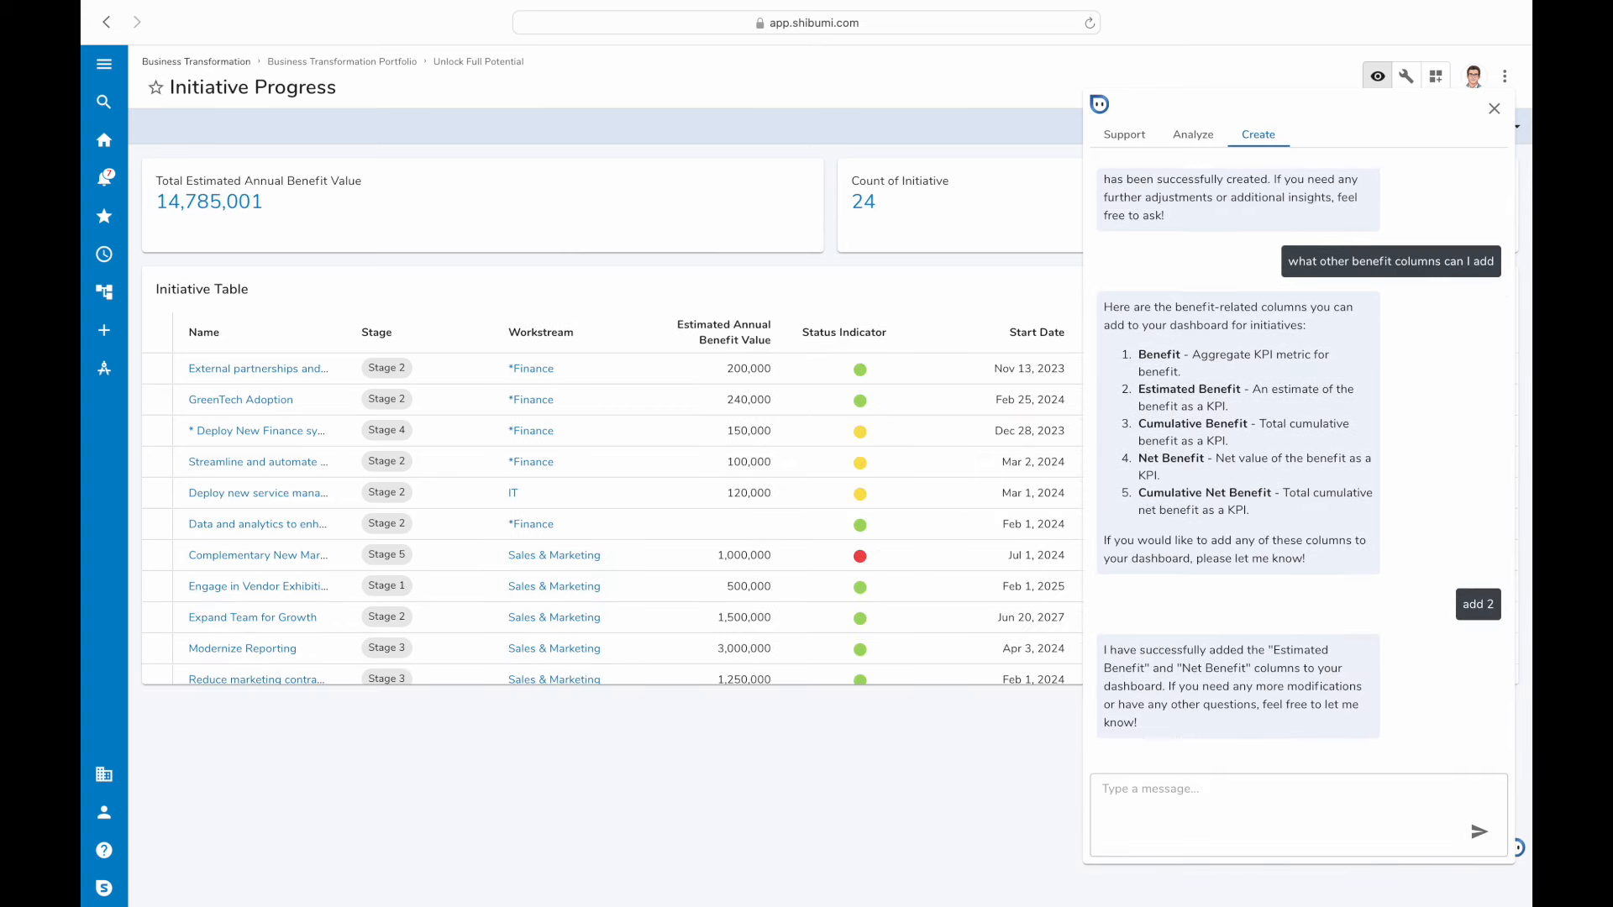
pyautogui.click(1494, 108)
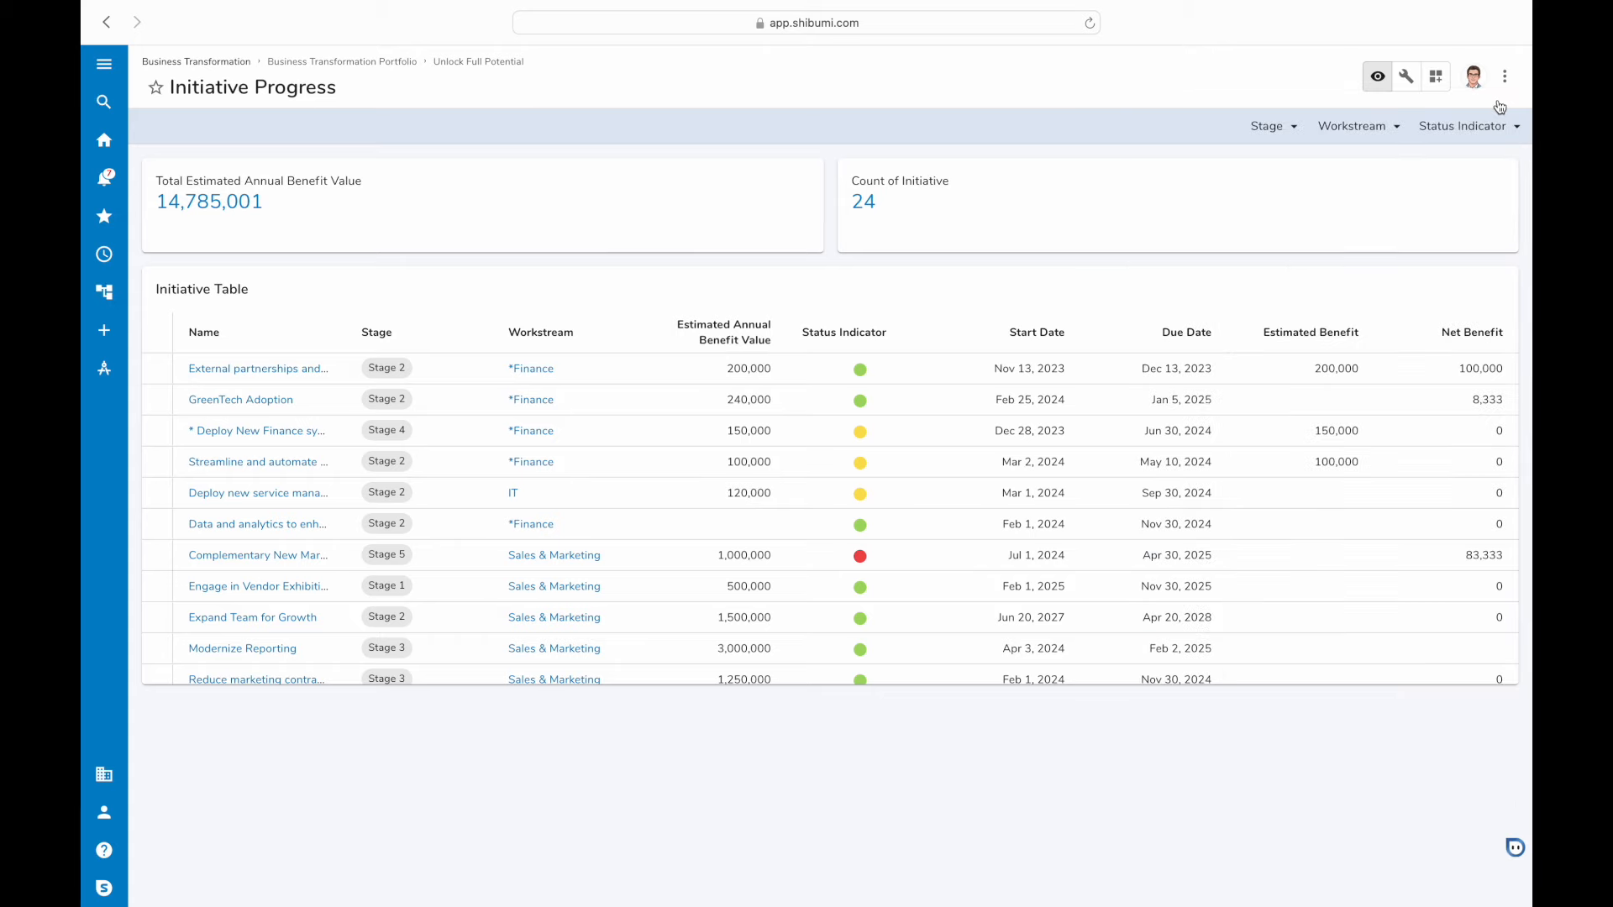